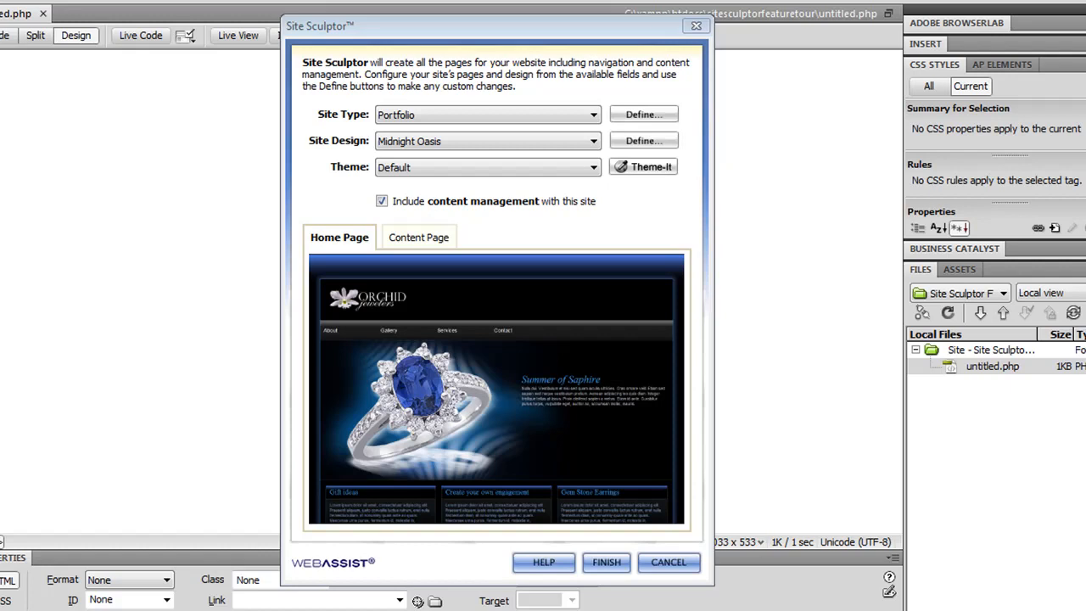
{"action": "mouse_move", "coordinate": [85, 185]}
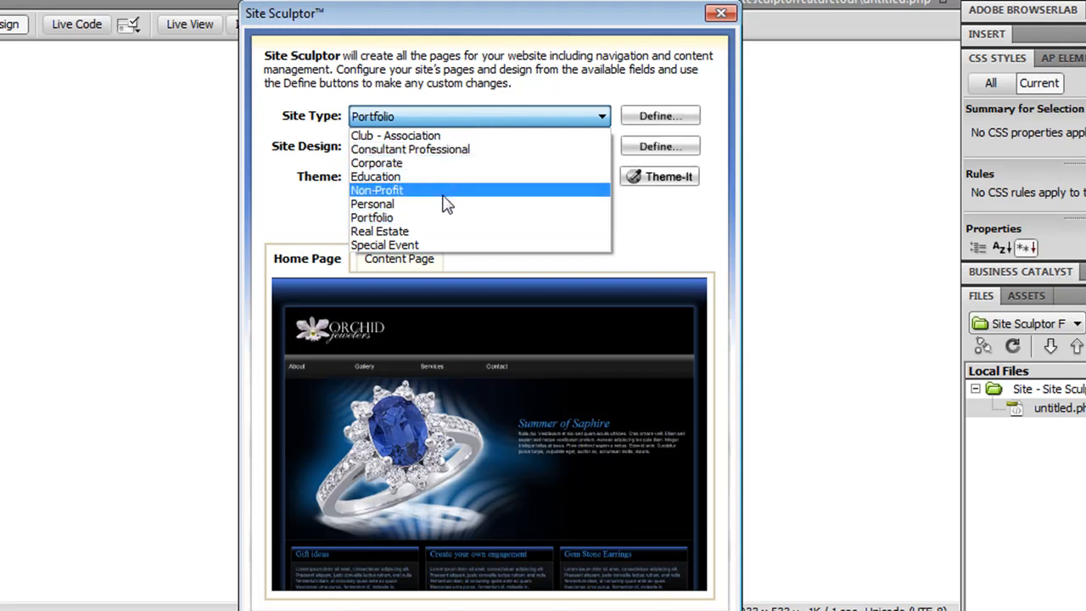
- Choose Personal as the site type and Frosty Website as the site design
{"action": "left_click", "coordinate": [371, 204]}
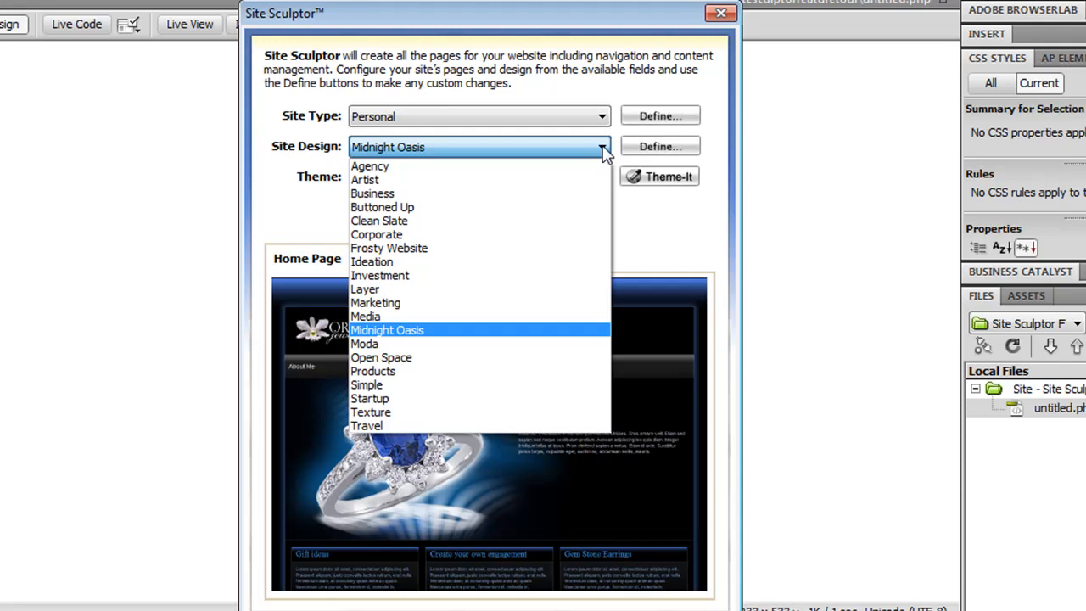
{"action": "mouse_move", "coordinate": [441, 247]}
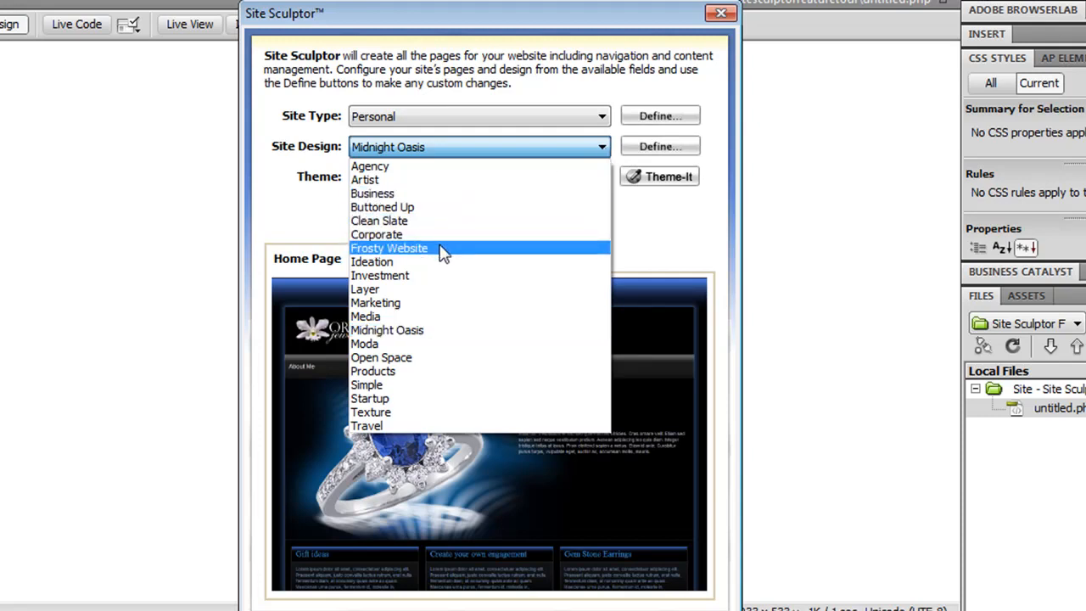
{"action": "left_click", "coordinate": [388, 248]}
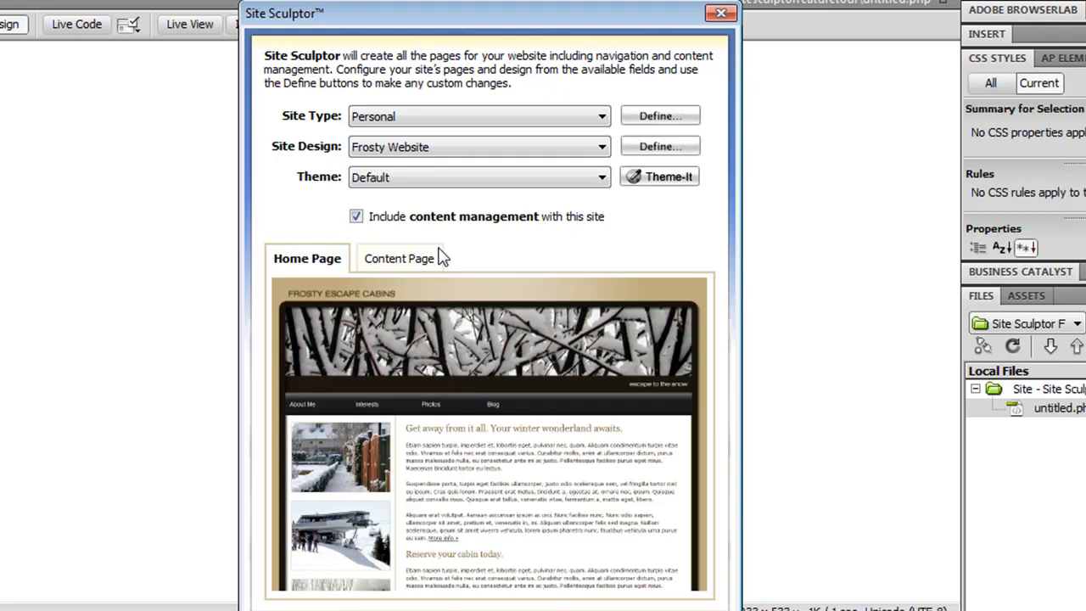
{"action": "mouse_move", "coordinate": [659, 116]}
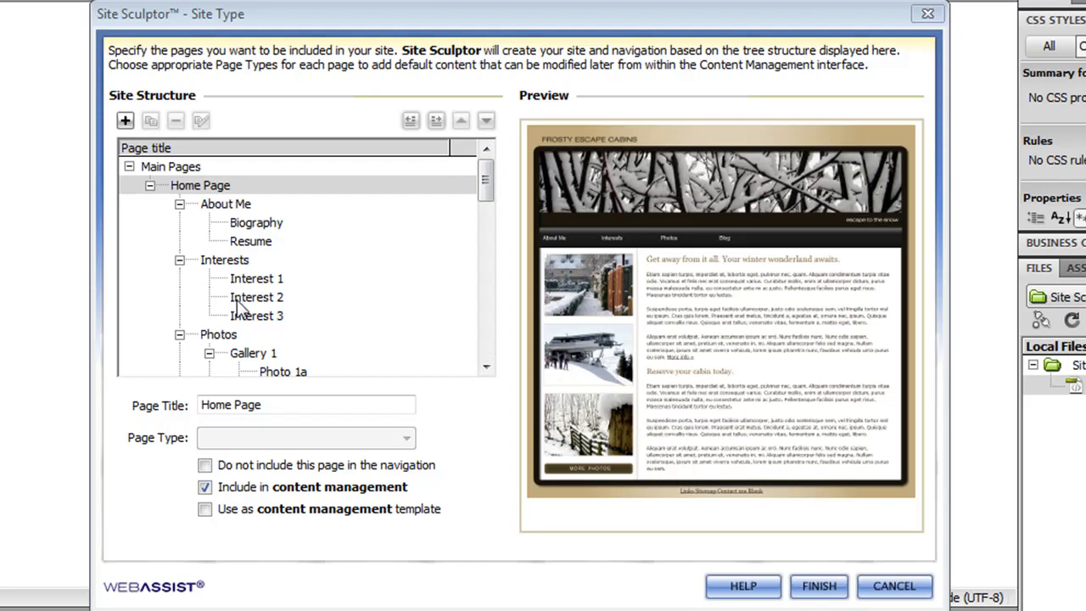
{"action": "mouse_move", "coordinate": [243, 297]}
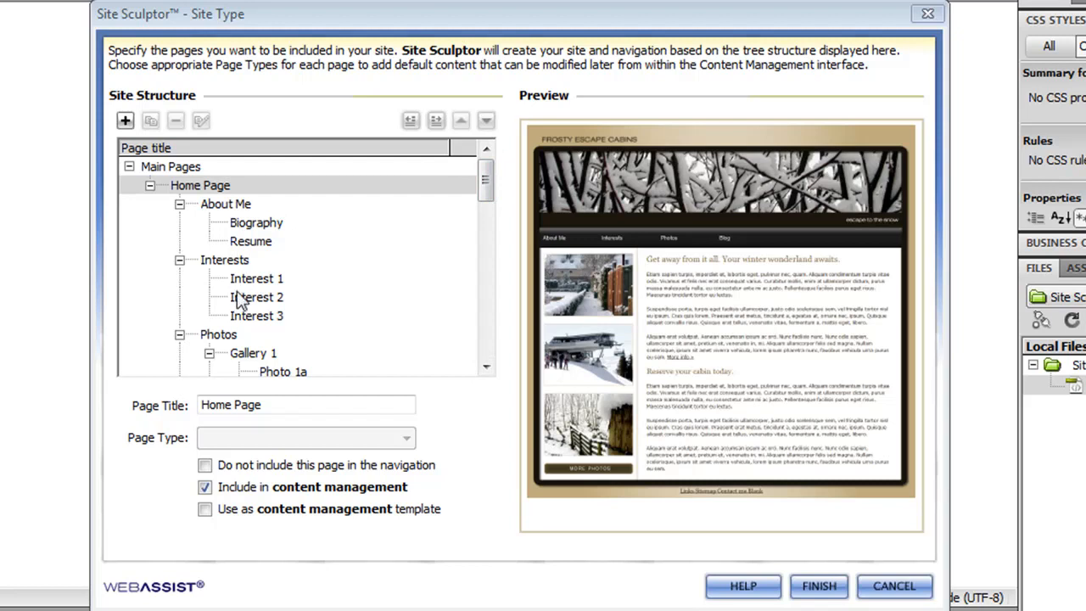
{"action": "mouse_move", "coordinate": [240, 302]}
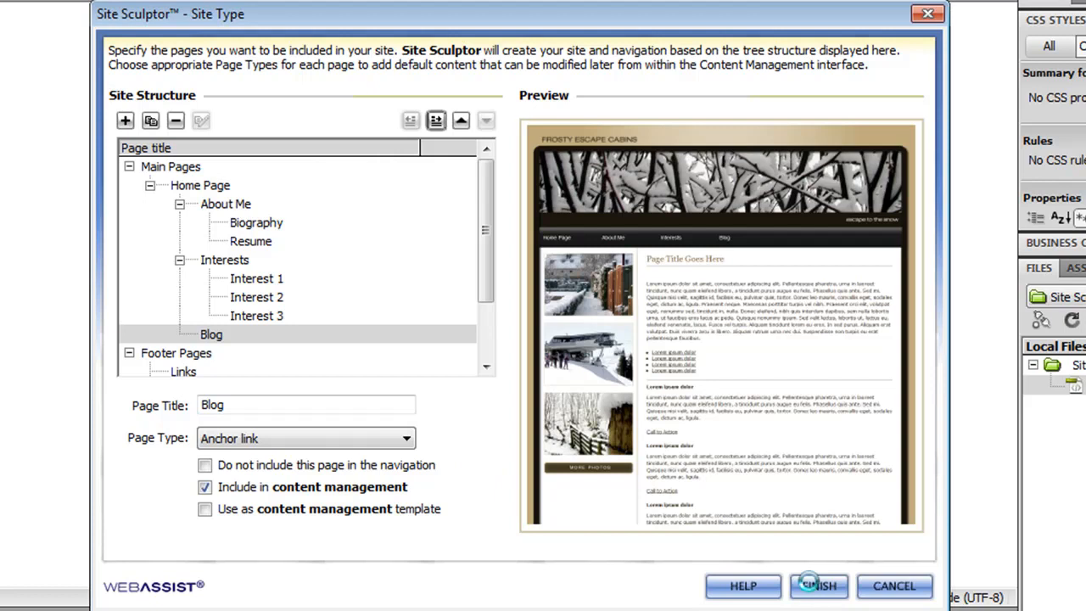
- Finish the page structure and save it as the preset site type 'Personal - Custom'
{"action": "left_click", "coordinate": [816, 585]}
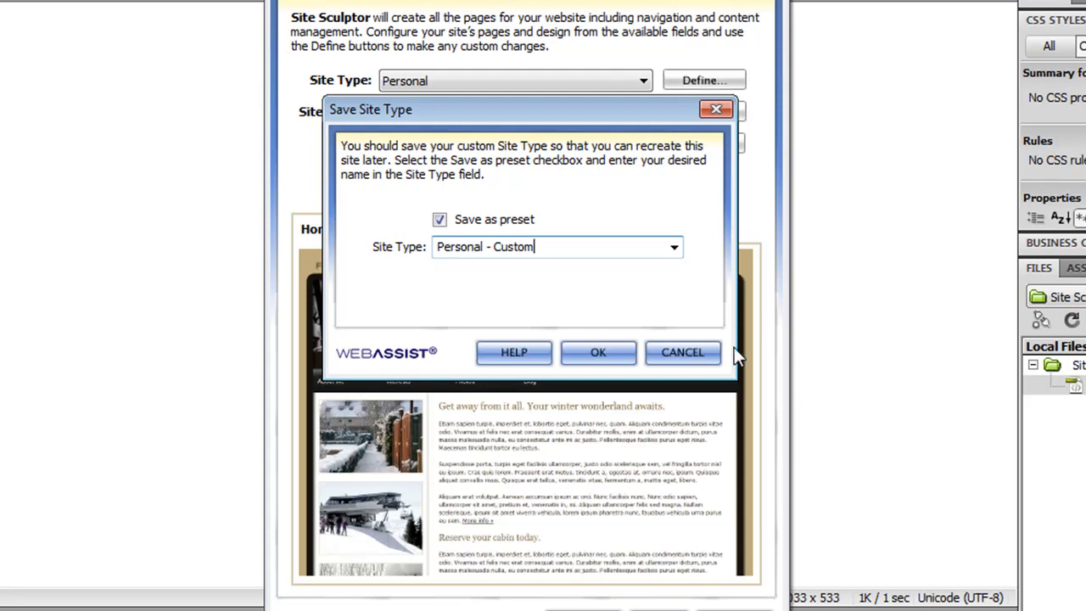
{"action": "left_click", "coordinate": [598, 352]}
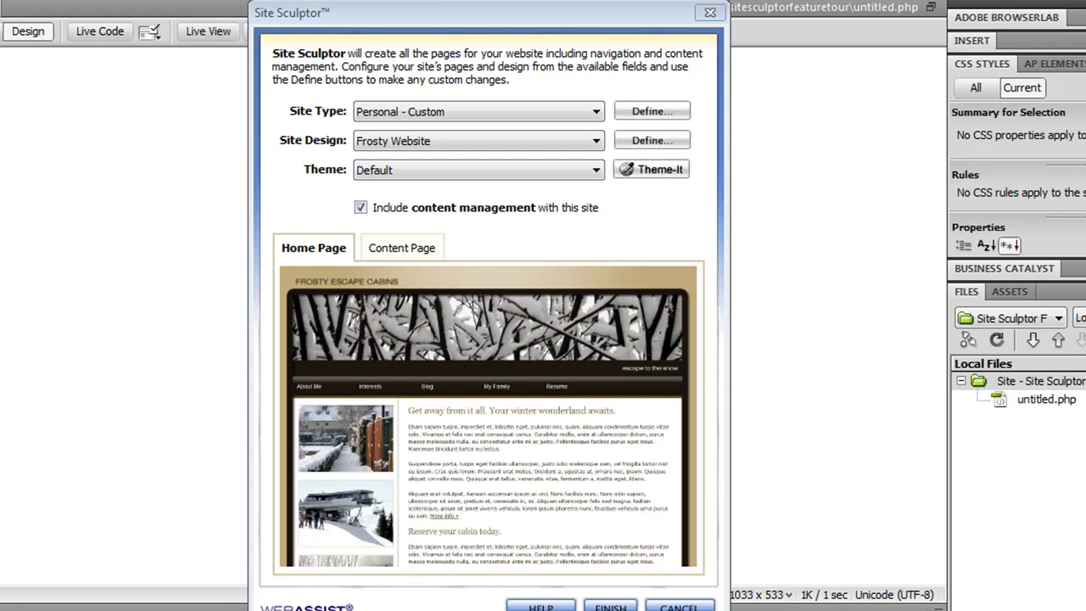
{"action": "mouse_move", "coordinate": [235, 145]}
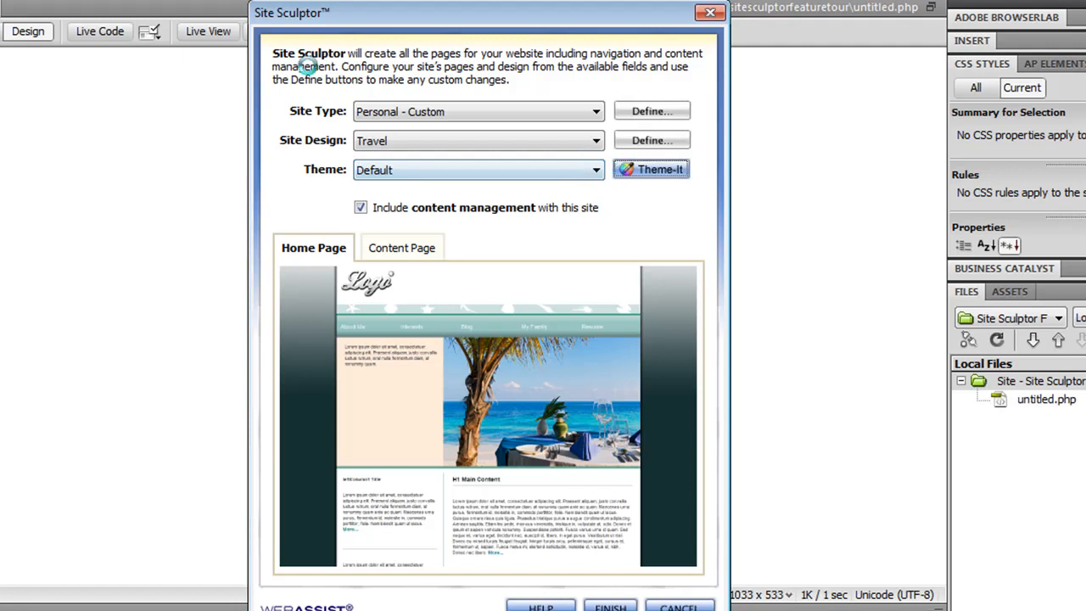
- Pick Travel as the site design and open Theme-It to customise its theme
{"action": "left_click", "coordinate": [651, 169]}
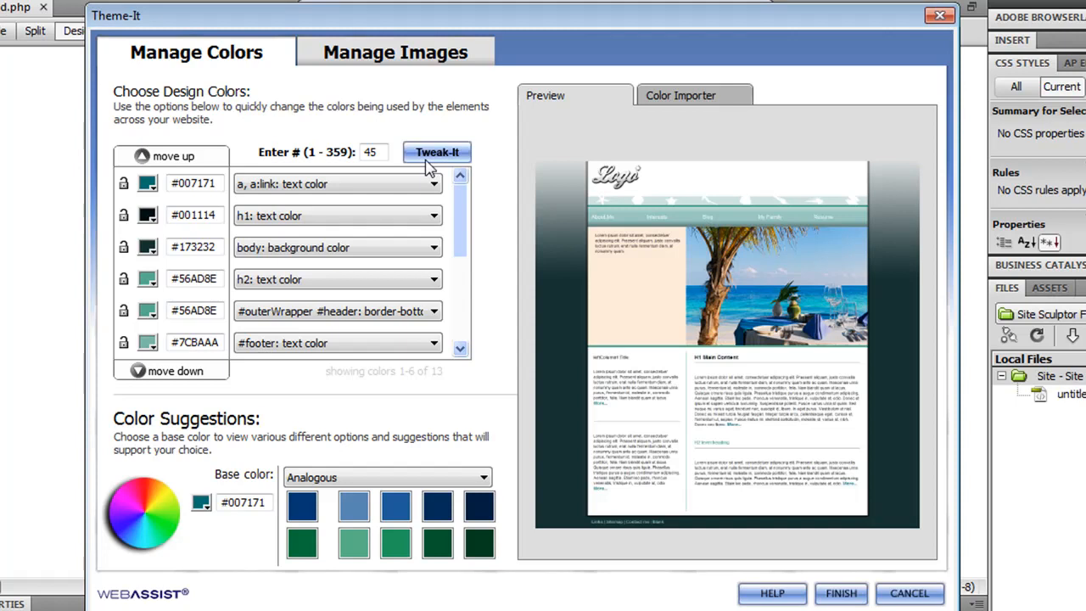
- Apply a hue shift of 45 with Tweak-It, then move to image management
{"action": "left_click", "coordinate": [437, 152]}
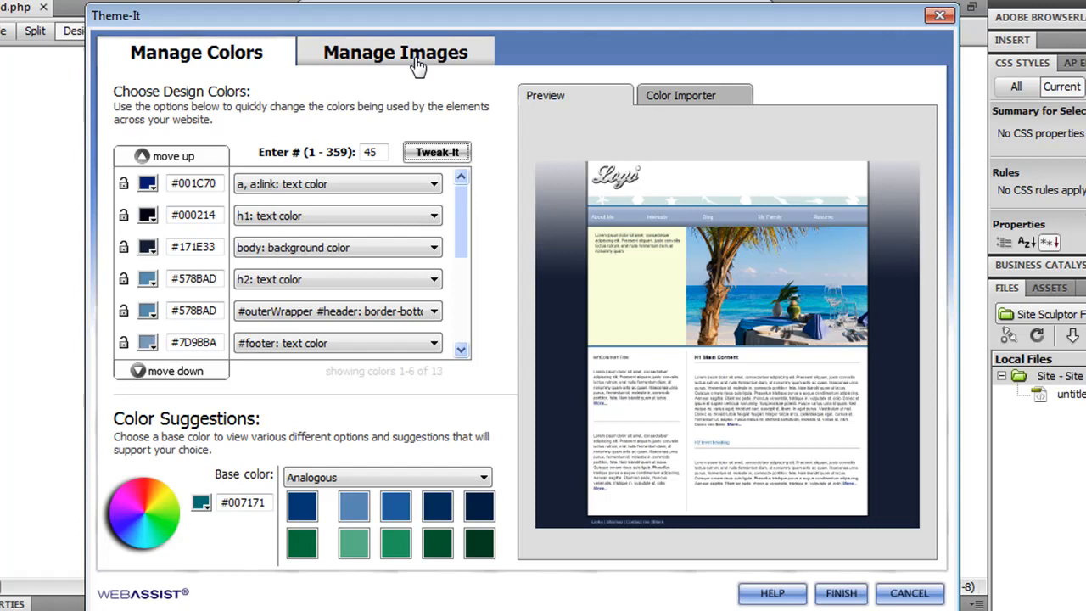
{"action": "left_click", "coordinate": [394, 52]}
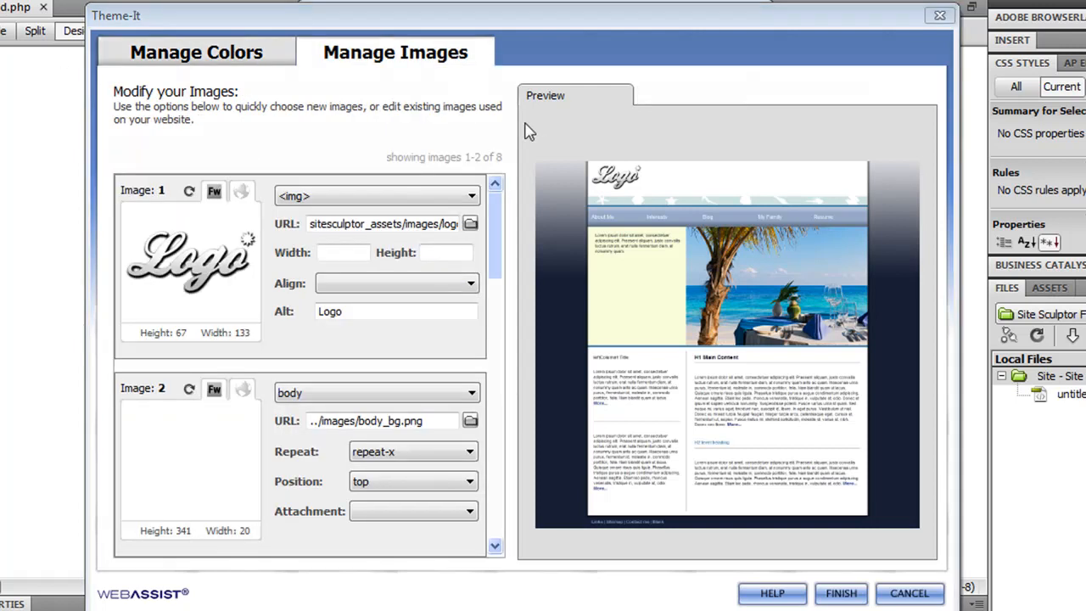
{"action": "mouse_move", "coordinate": [503, 133]}
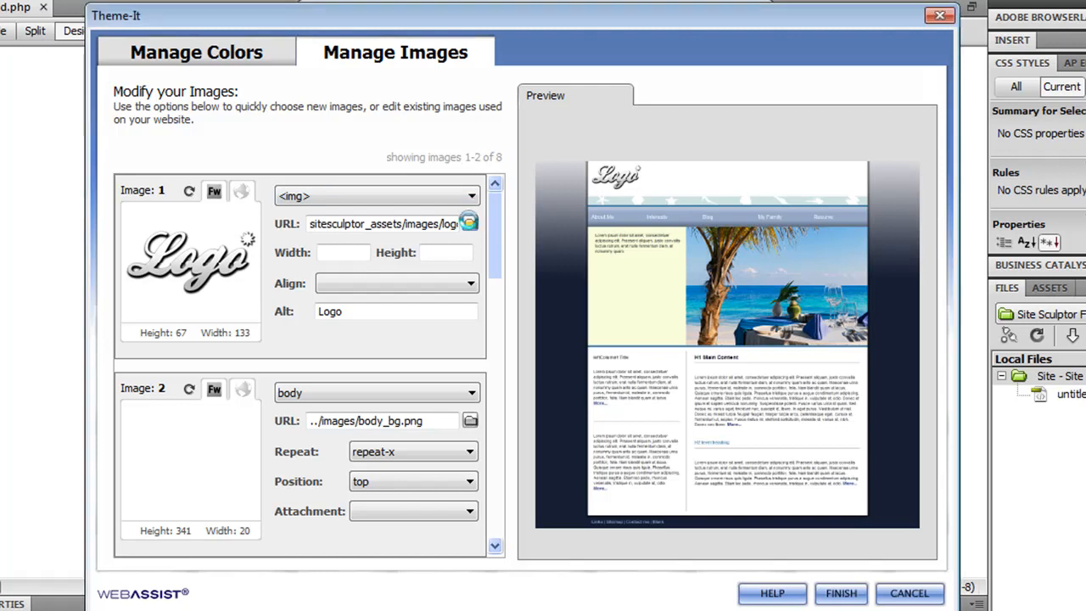
- Replace Image 1 with Hampton House logo.jpg and finish Theme-It
{"action": "left_click", "coordinate": [469, 223]}
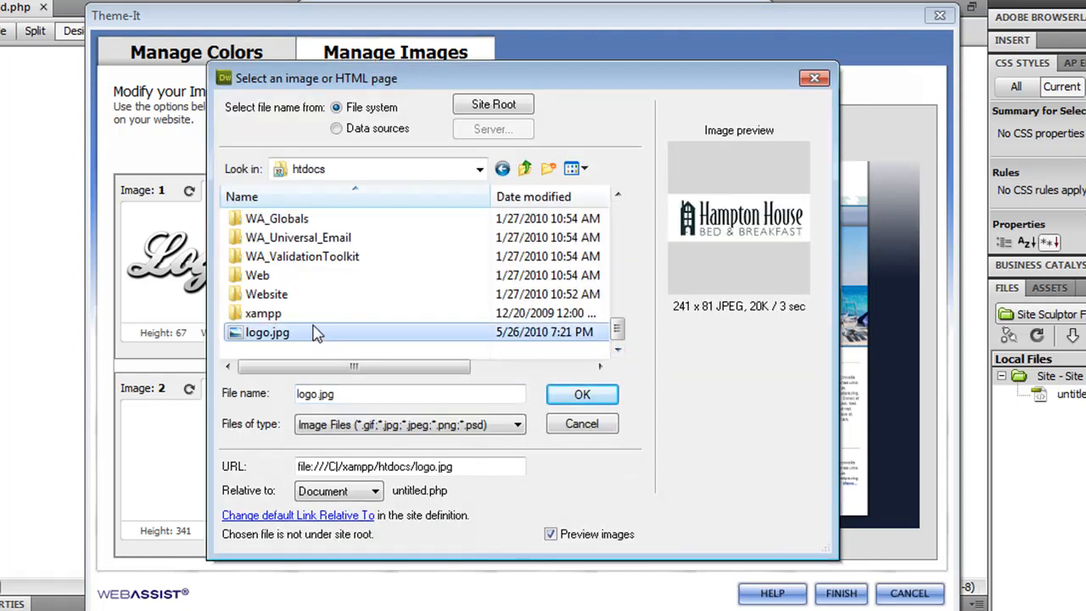
{"action": "left_click", "coordinate": [582, 393]}
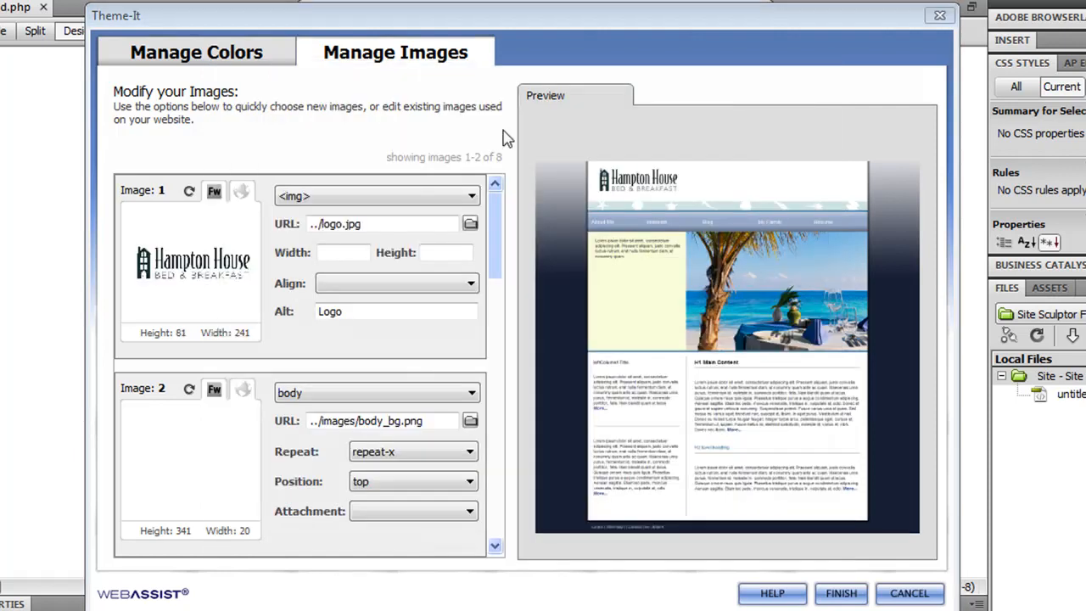
{"action": "left_click", "coordinate": [641, 139]}
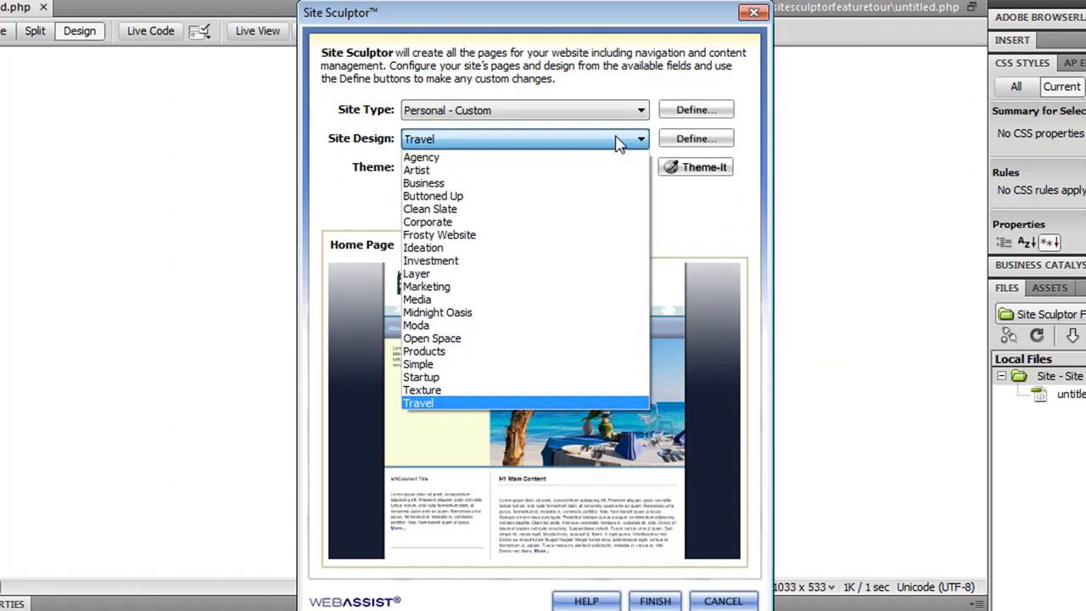
- Keep Travel as the design and build the site with index, about me, blog, resume and family pages
{"action": "left_click", "coordinate": [440, 234]}
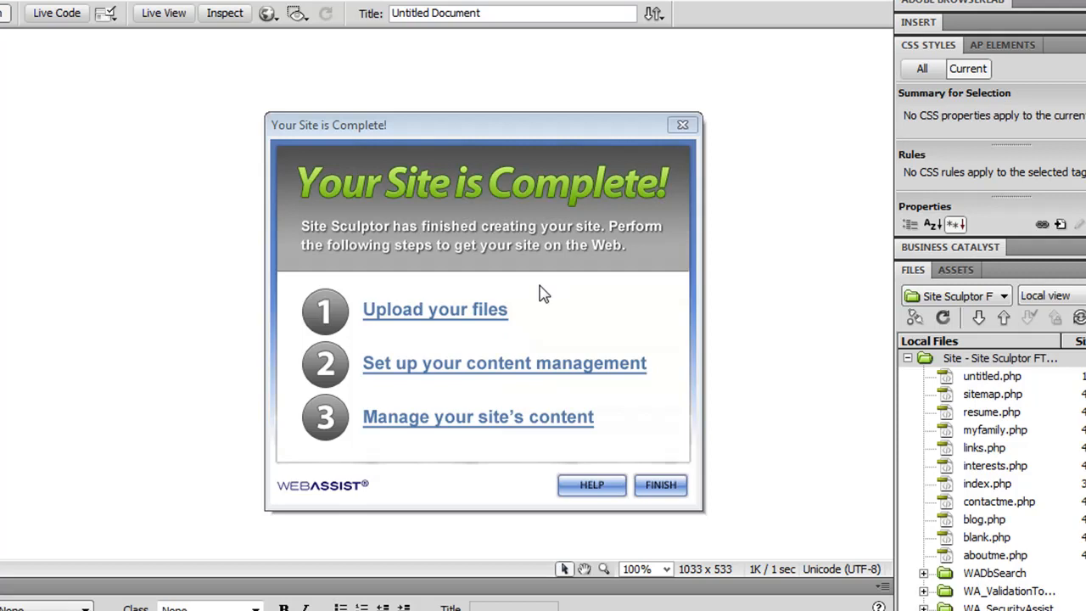
{"action": "left_click", "coordinate": [504, 362]}
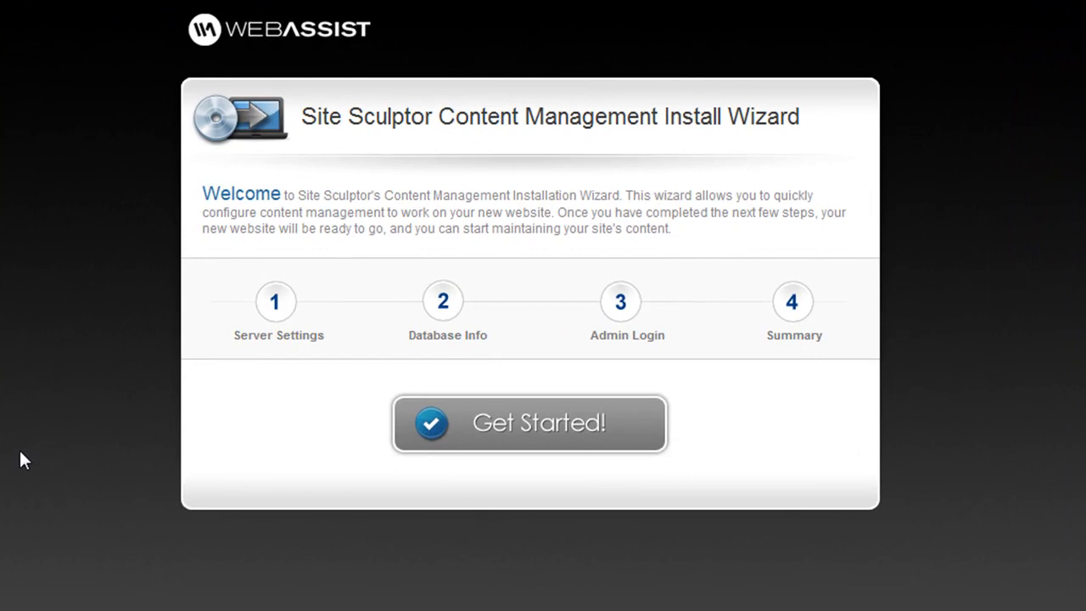
- Run the install wizard through server, database and admin login checks, then continue to admin
{"action": "left_click", "coordinate": [528, 424]}
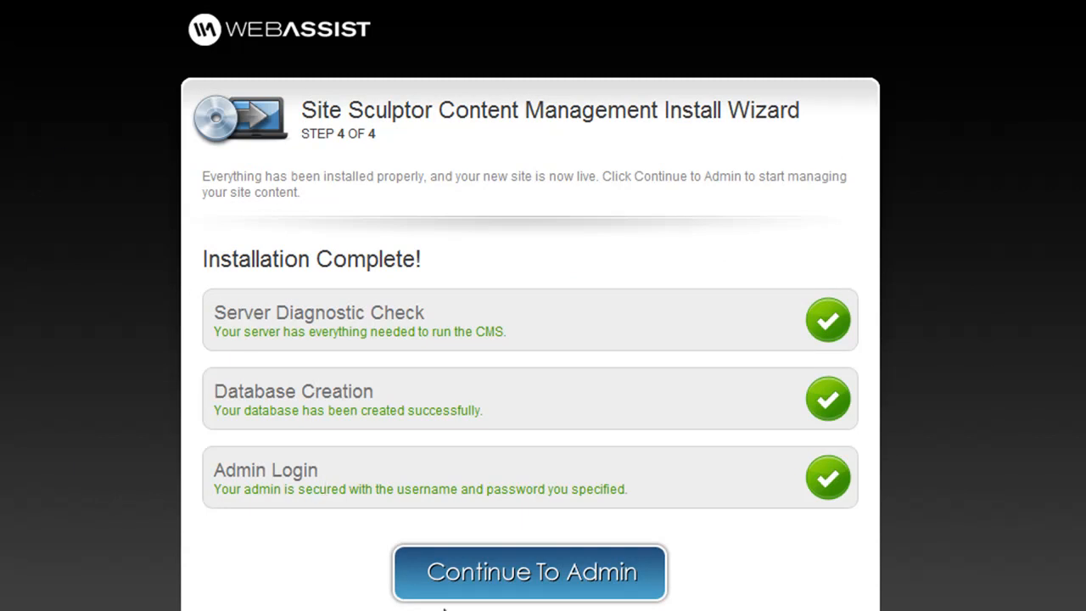
{"action": "left_click", "coordinate": [529, 572]}
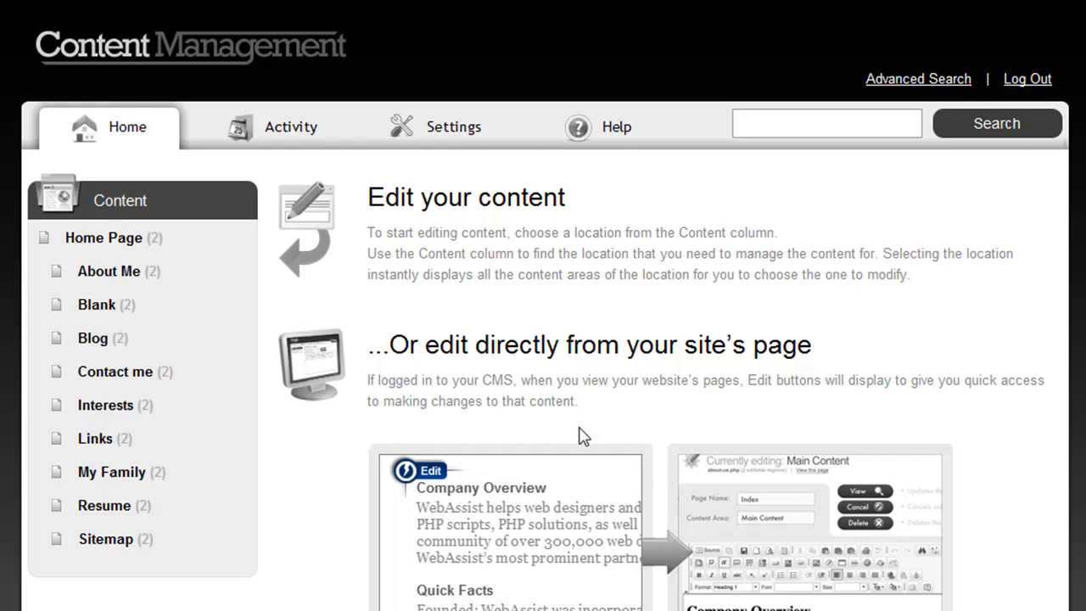
{"action": "mouse_move", "coordinate": [587, 164]}
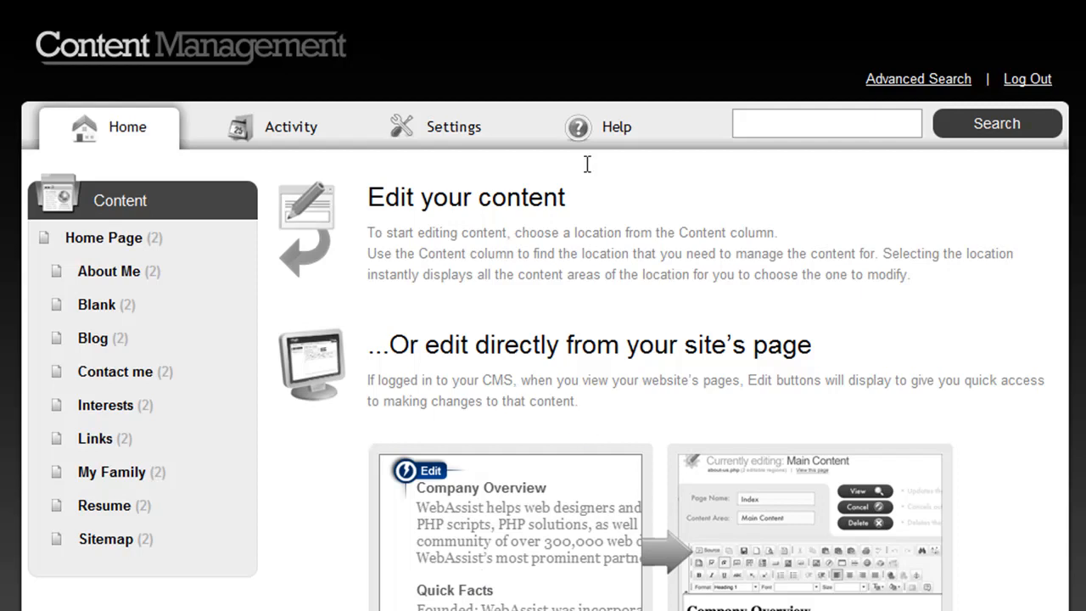